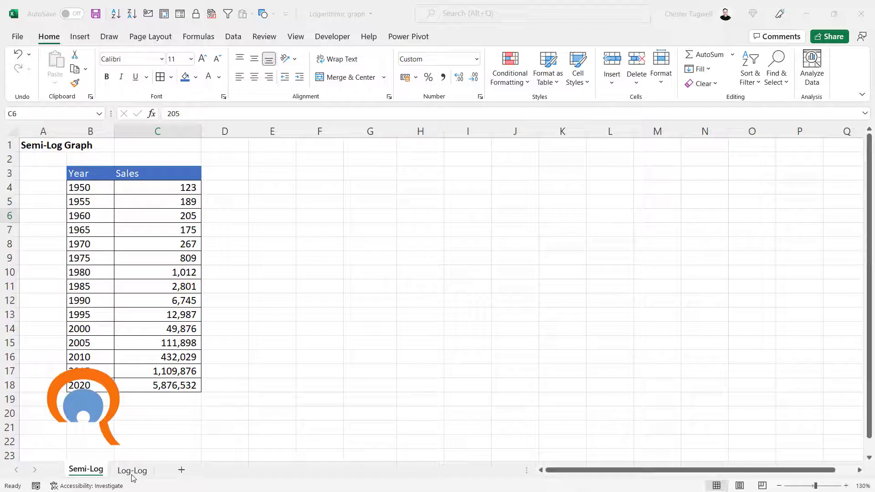
# Step: Insert a basic 2-D Line chart of the Year/Sales table on the Semi-Log sheet
pyautogui.click(131, 470)
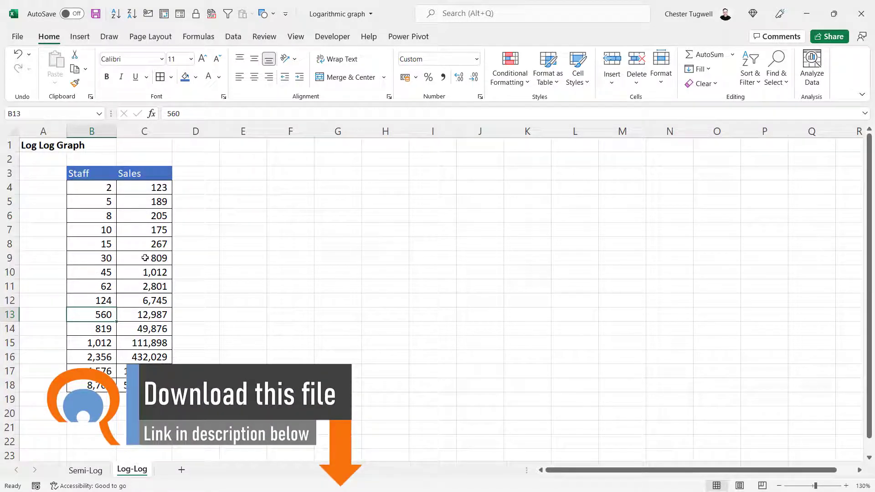
pyautogui.moveTo(106, 216)
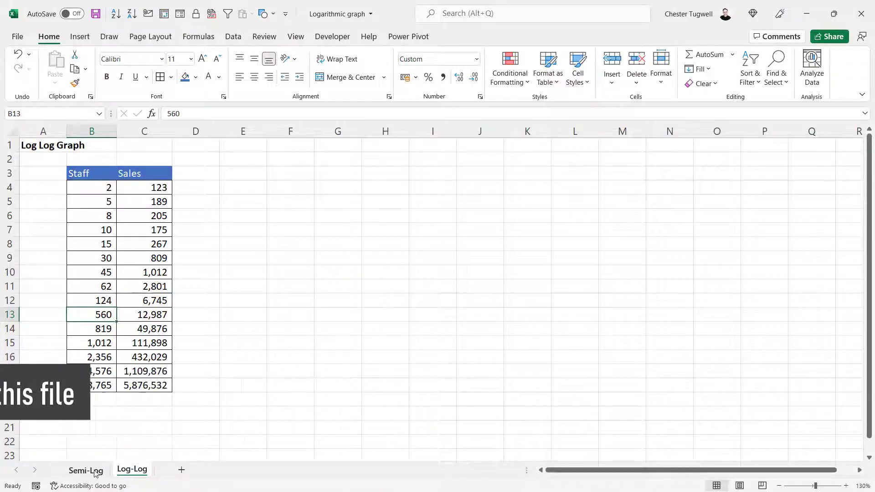
pyautogui.click(85, 470)
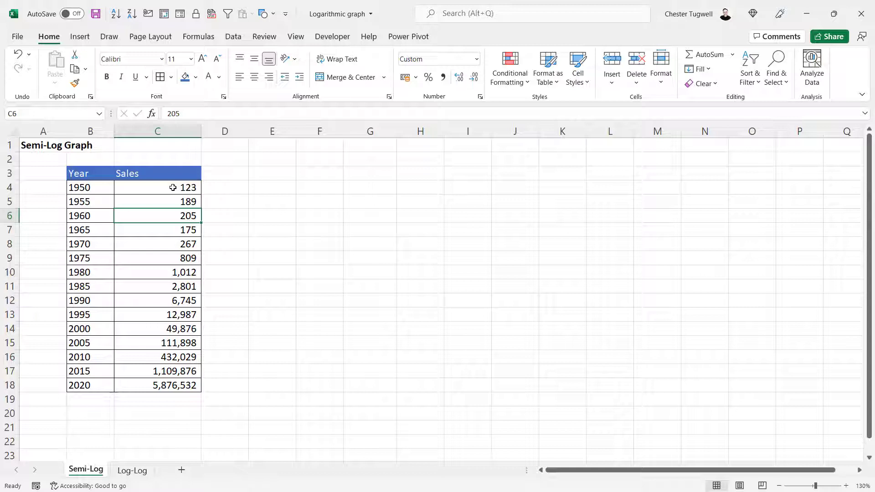
pyautogui.moveTo(186, 339)
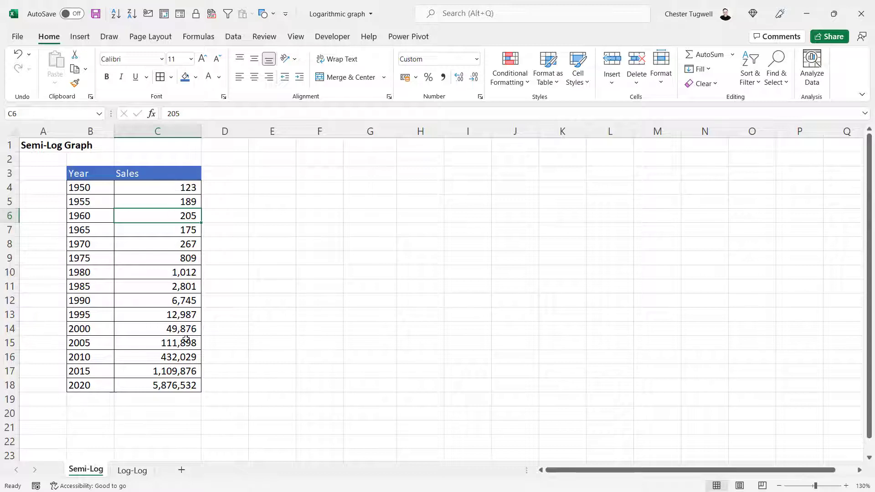
pyautogui.moveTo(168, 275)
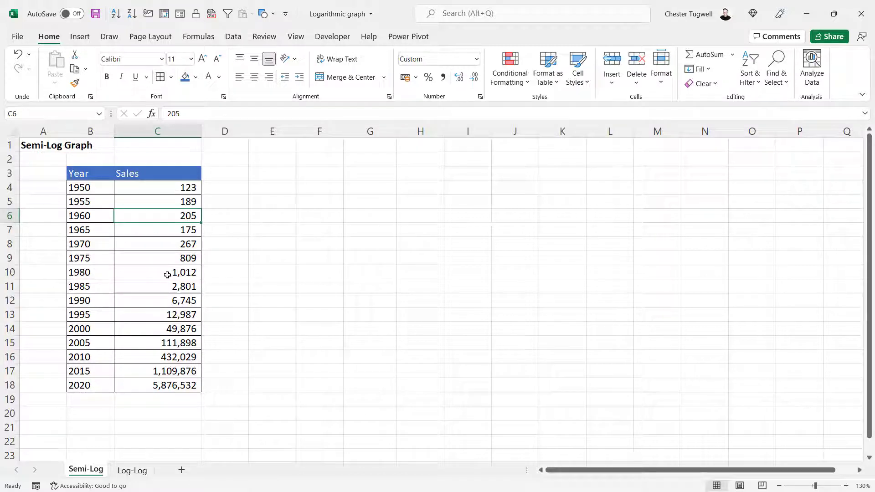
pyautogui.moveTo(138, 258)
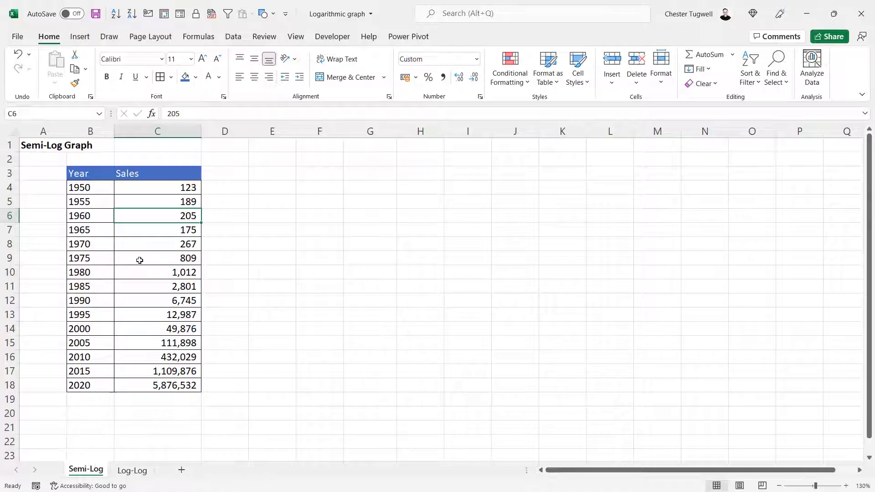
pyautogui.click(157, 244)
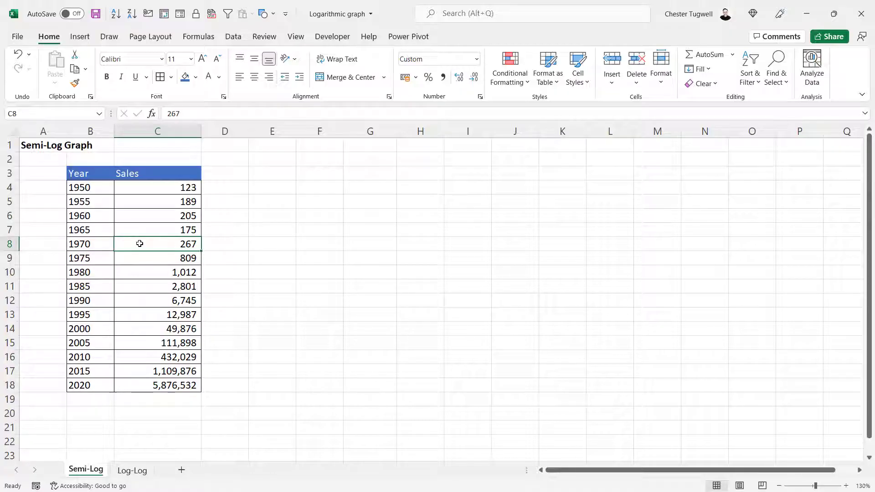
pyautogui.moveTo(115, 309)
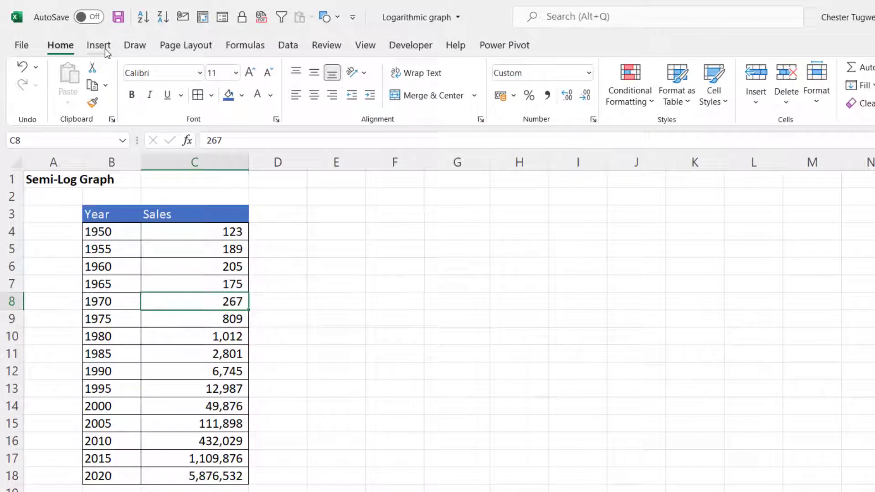
pyautogui.click(98, 46)
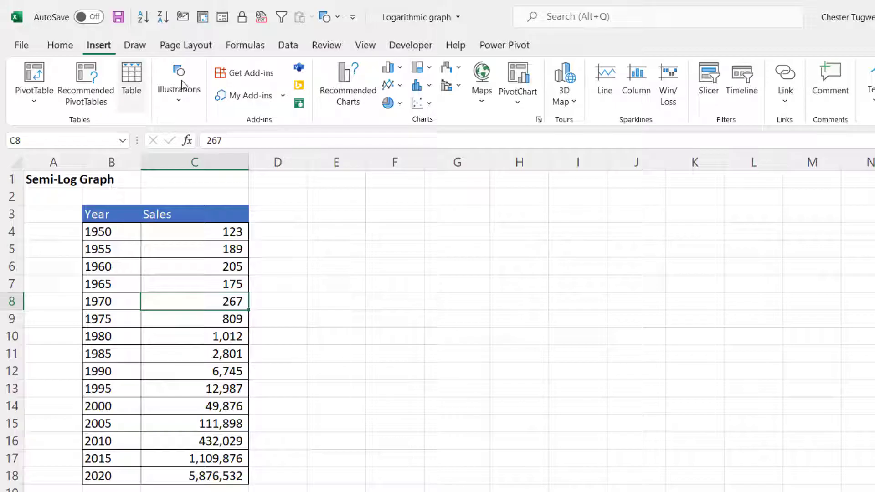
pyautogui.moveTo(389, 84)
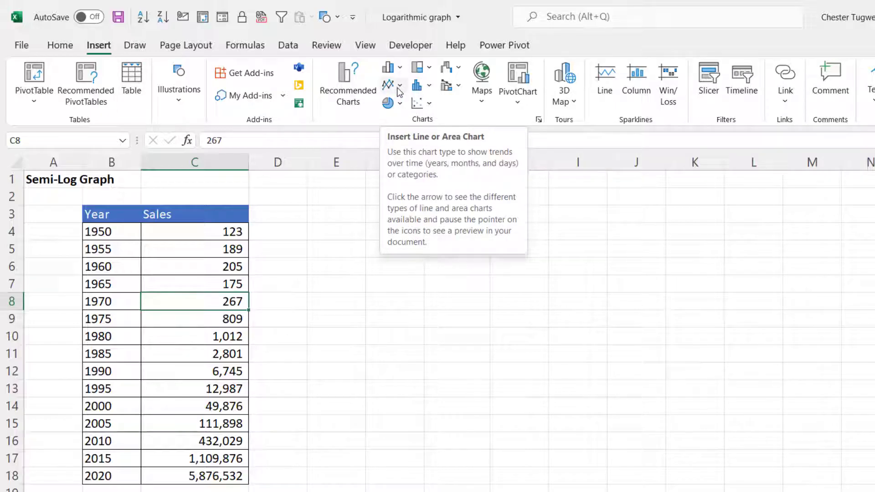
pyautogui.click(389, 84)
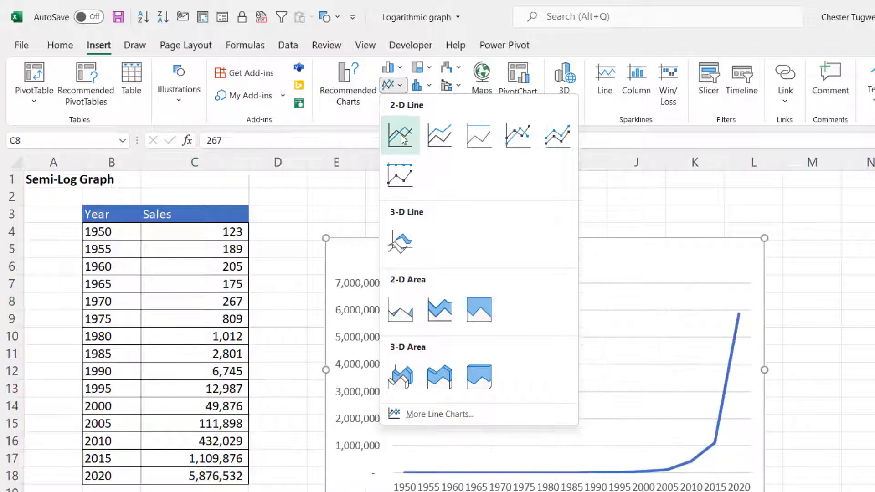
pyautogui.moveTo(399, 135)
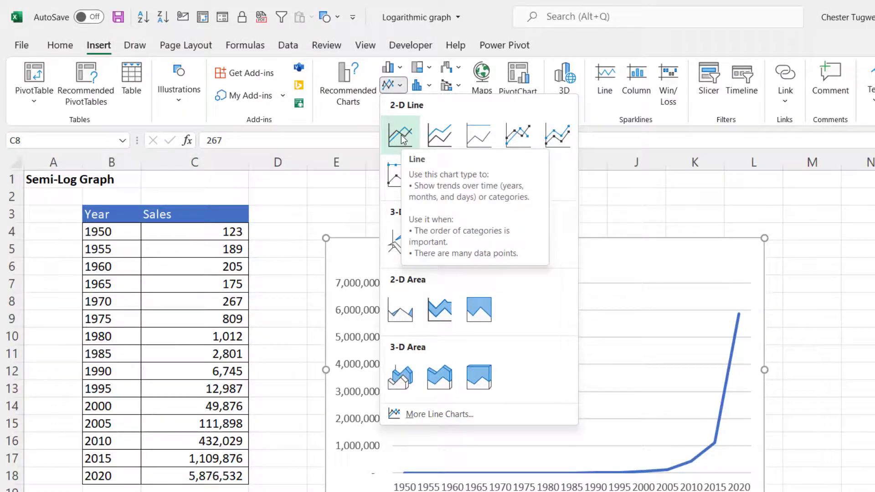
pyautogui.click(399, 135)
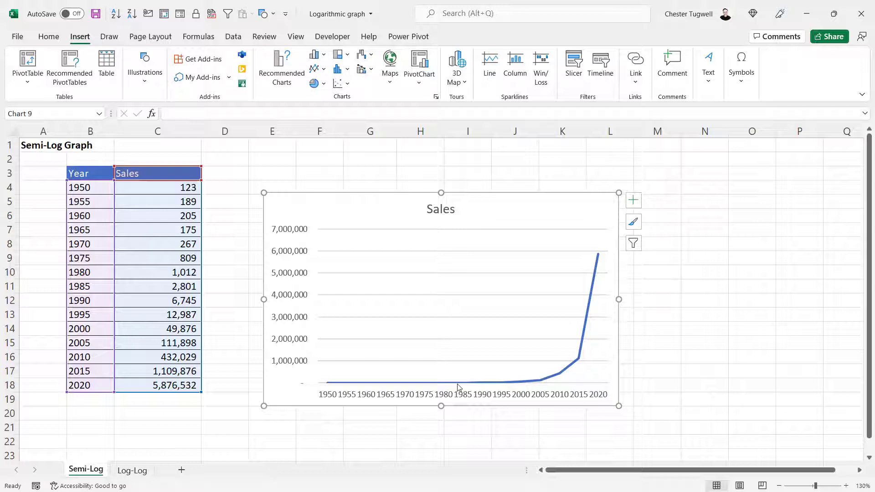
pyautogui.moveTo(429, 389)
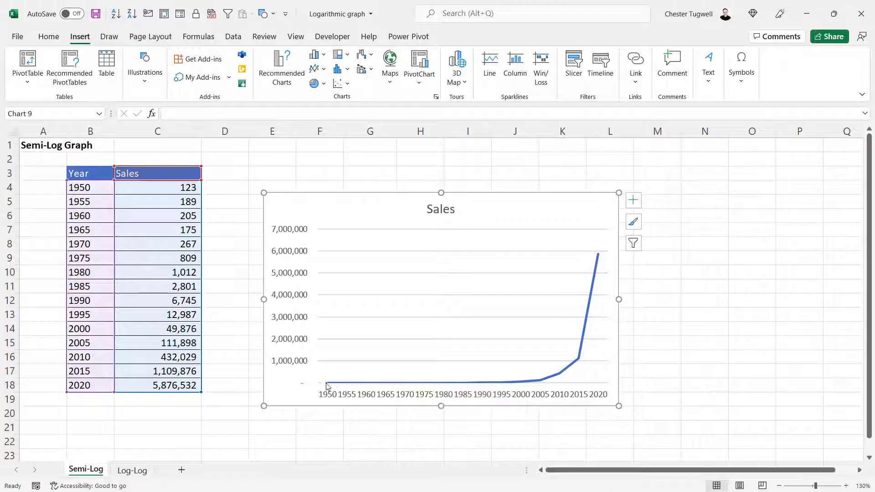
pyautogui.moveTo(300, 366)
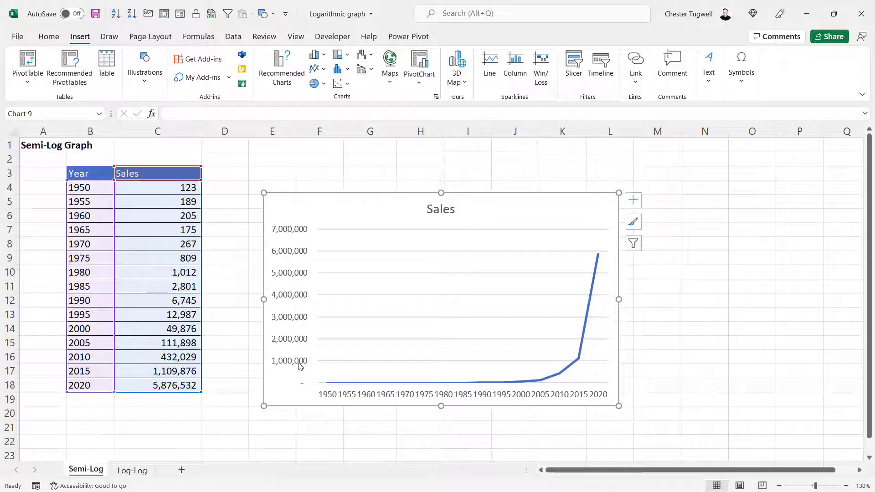
pyautogui.moveTo(291, 234)
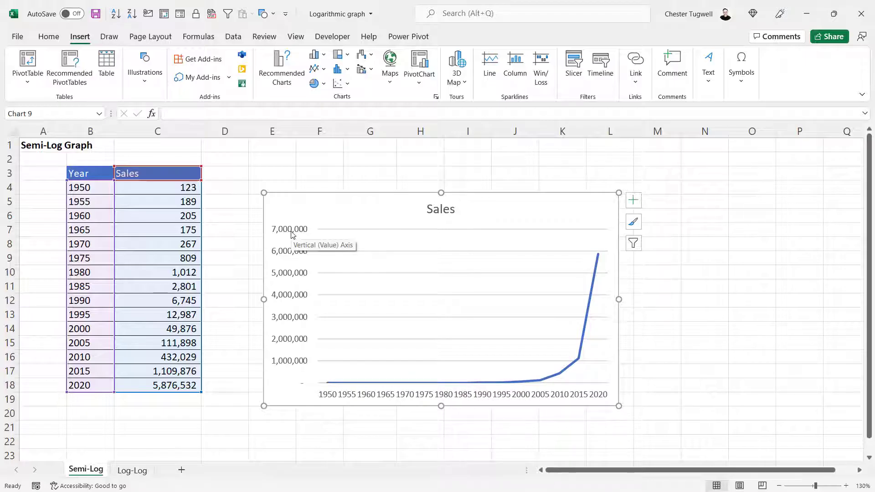
pyautogui.moveTo(285, 239)
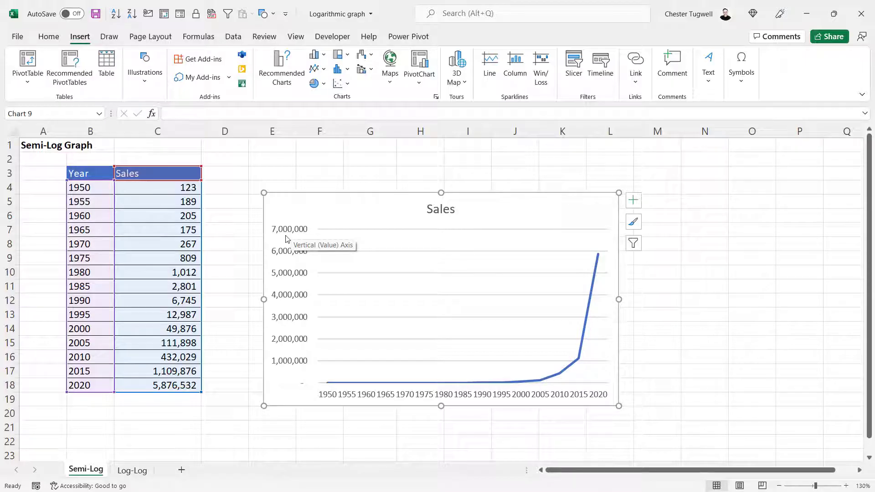
pyautogui.moveTo(284, 254)
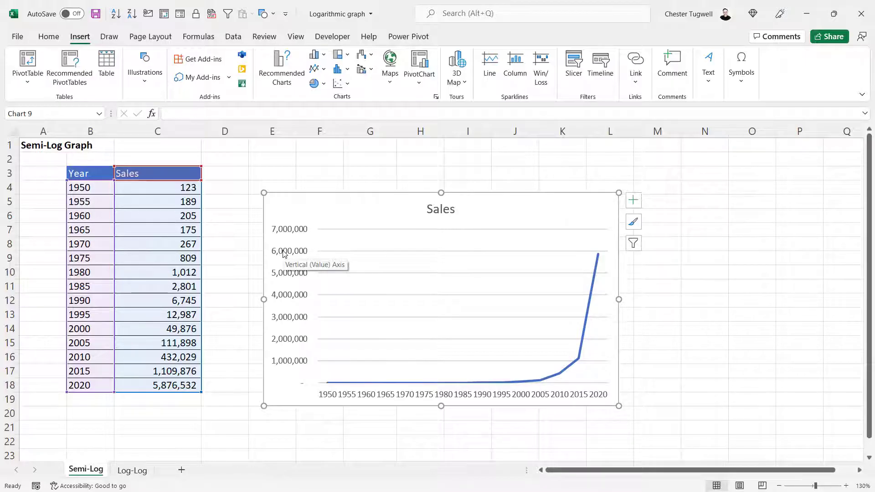
pyautogui.moveTo(357, 385)
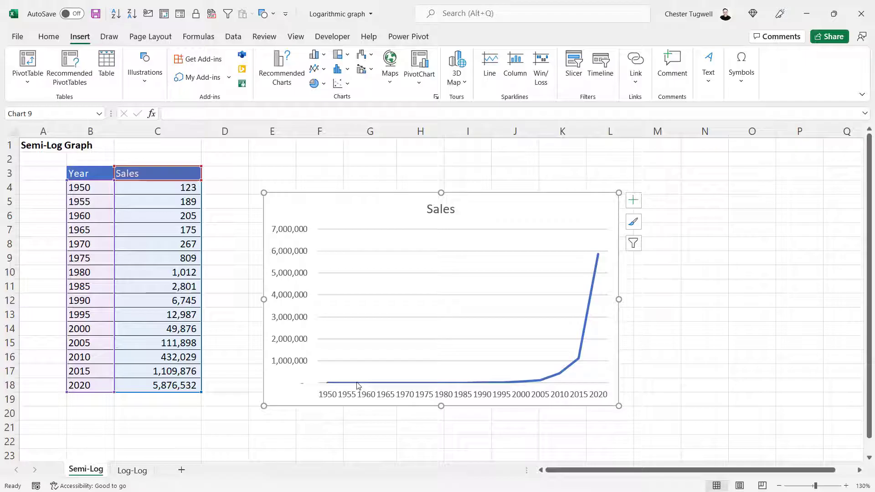
pyautogui.moveTo(297, 295)
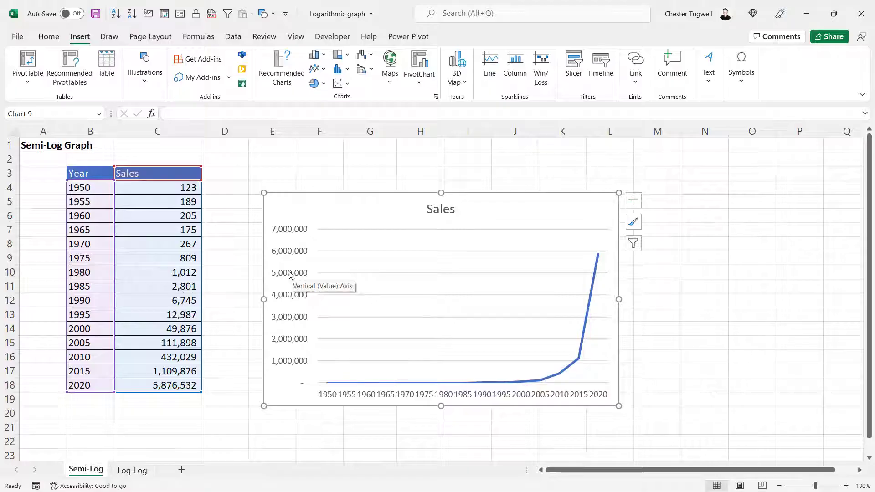
# Step: Bring up Format Axis for the Sales chart's vertical axis
pyautogui.rightClick(289, 273)
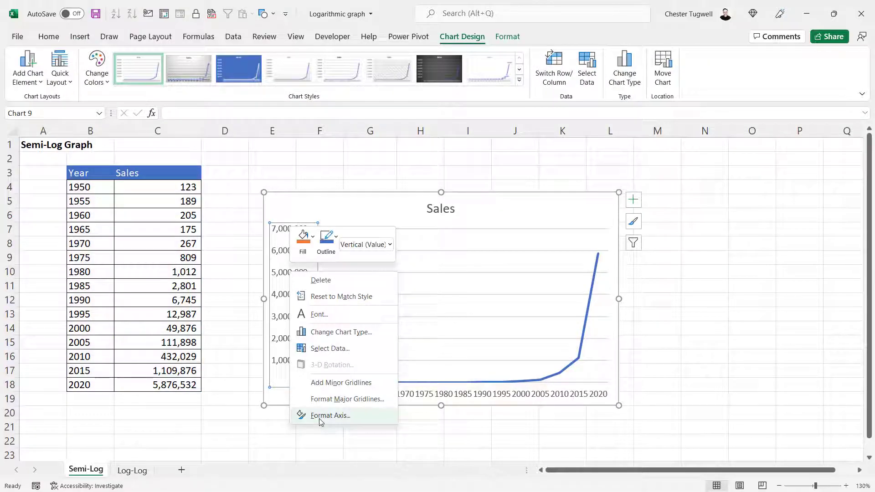
pyautogui.click(330, 415)
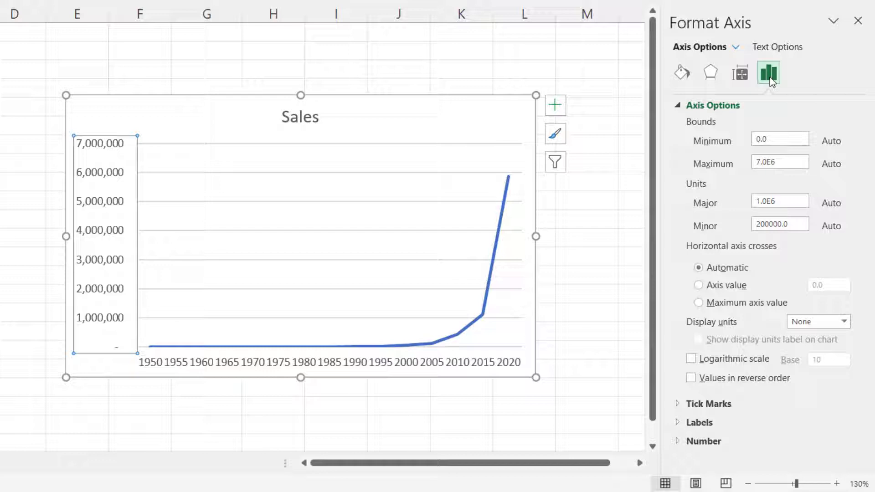
pyautogui.moveTo(769, 73)
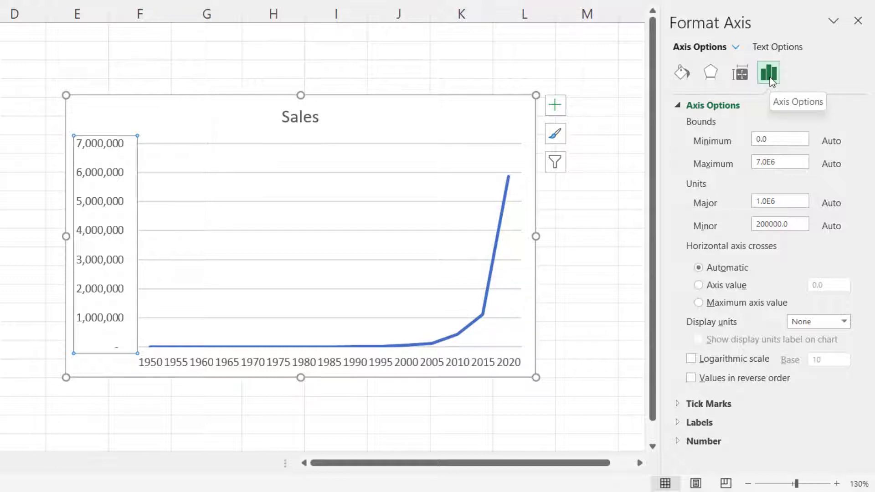
pyautogui.moveTo(839, 109)
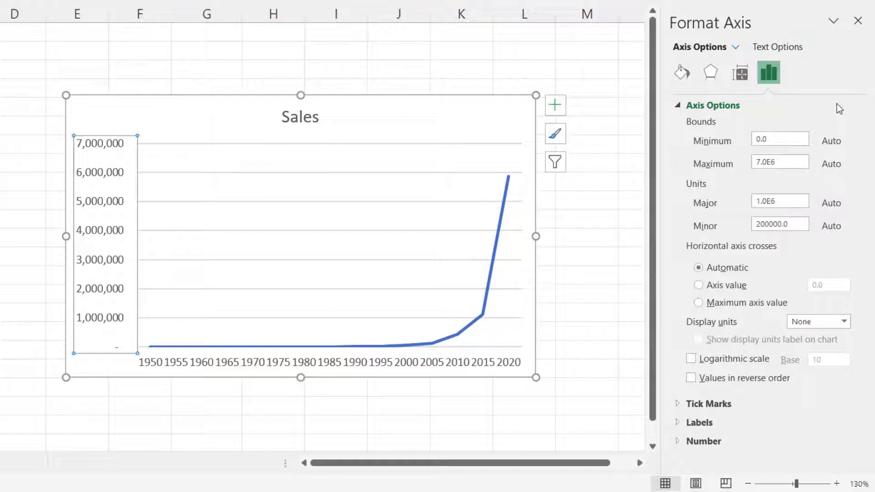
pyautogui.moveTo(768, 73)
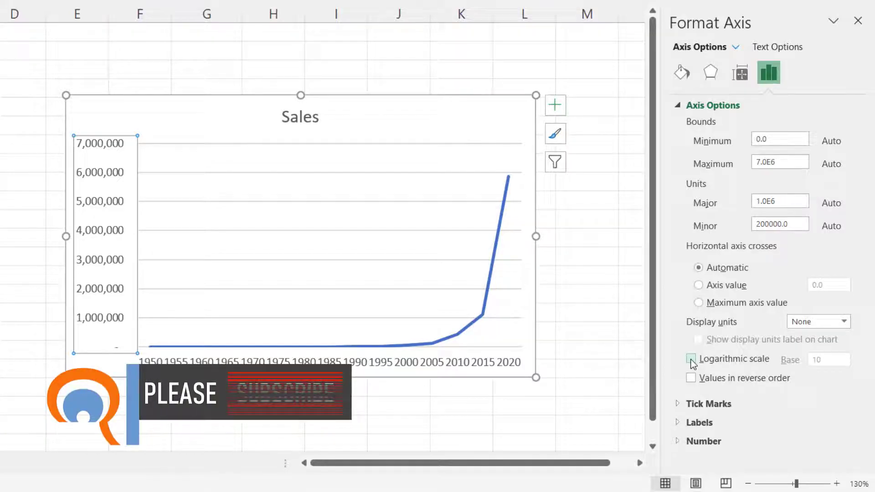
# Step: Make the vertical axis logarithmic with base 10, running 1 to 10,000,000
pyautogui.click(691, 359)
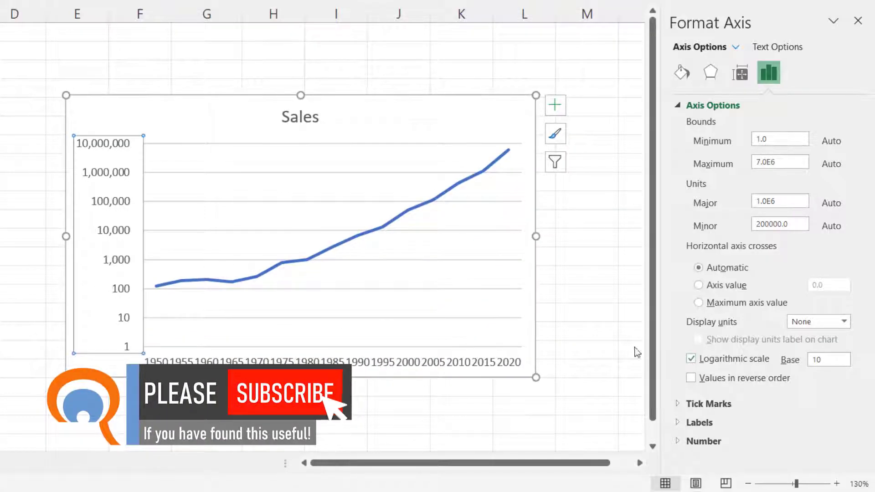
pyautogui.moveTo(121, 148)
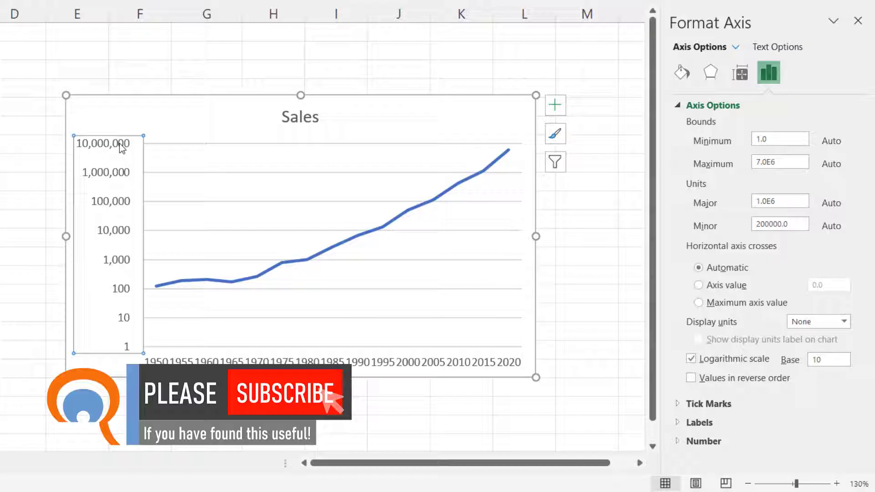
pyautogui.moveTo(166, 289)
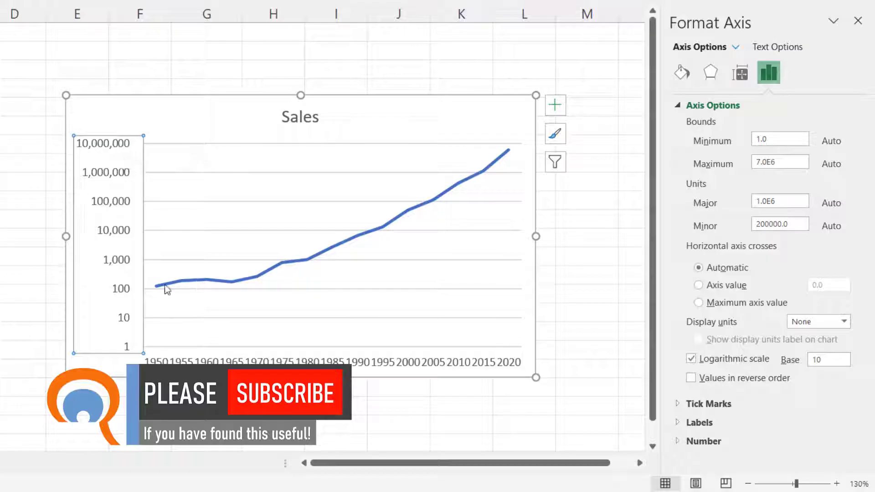
pyautogui.moveTo(345, 248)
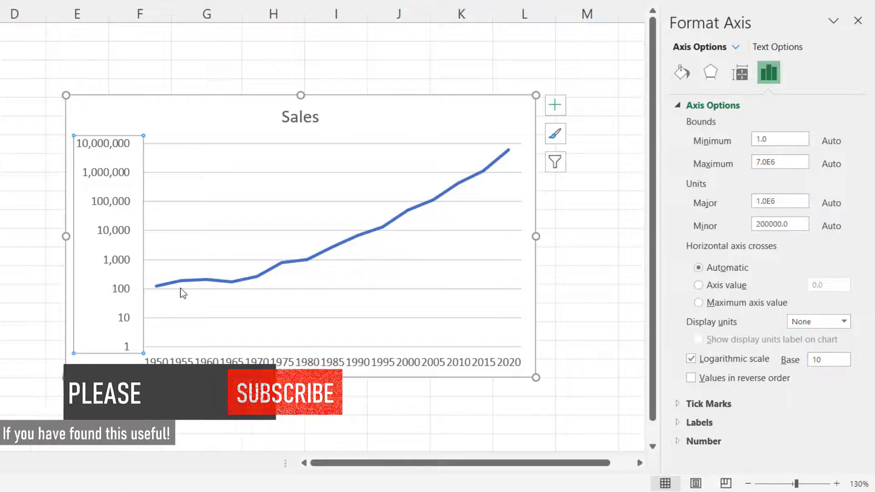
pyautogui.moveTo(549, 337)
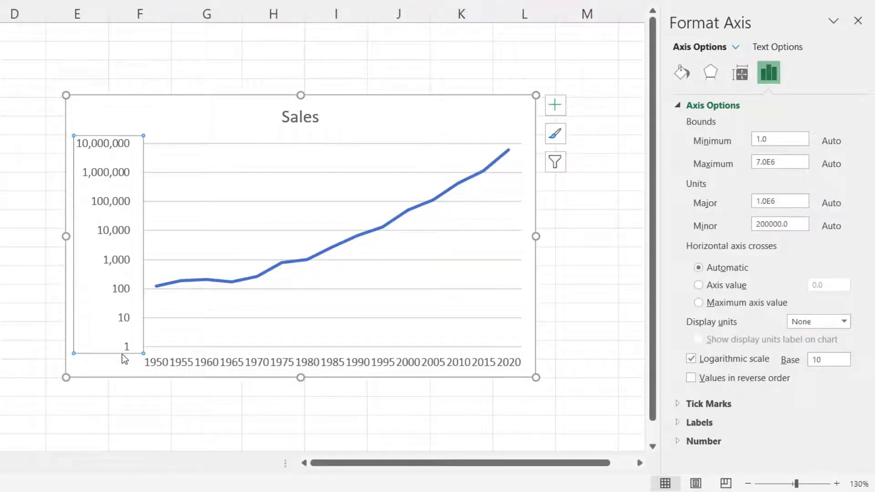
pyautogui.moveTo(111, 152)
pyautogui.write('2')
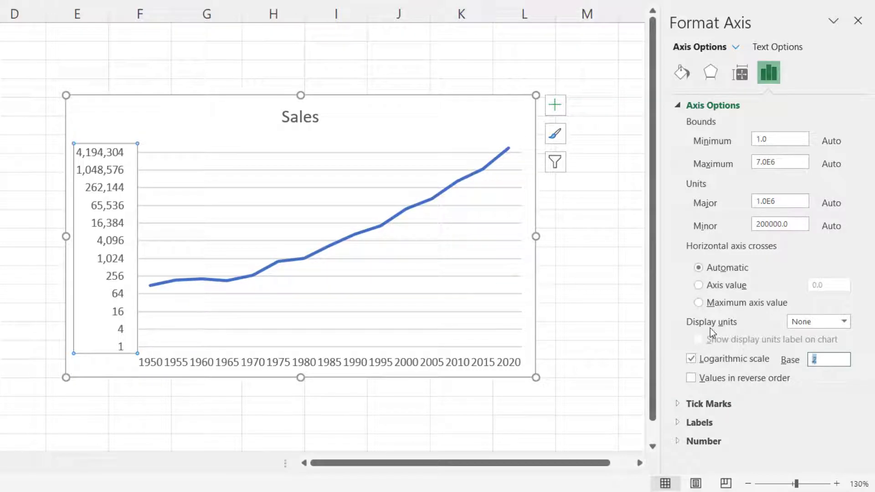
pyautogui.write('10')
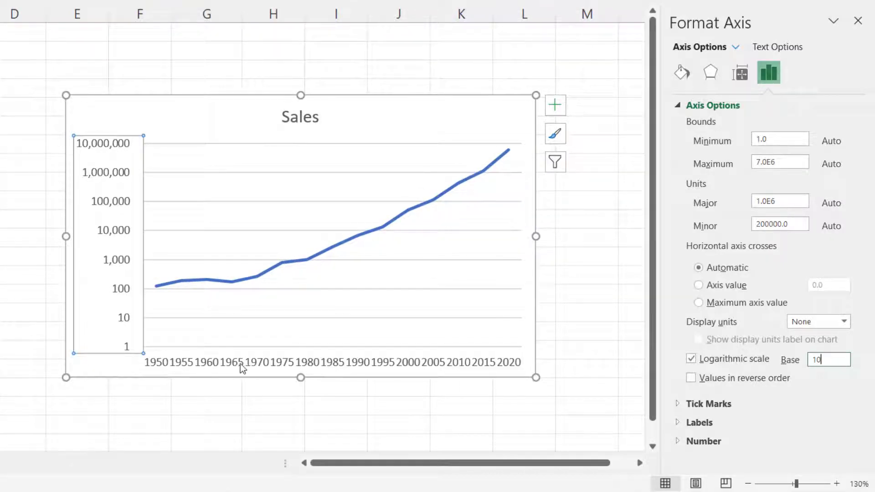
pyautogui.moveTo(329, 365)
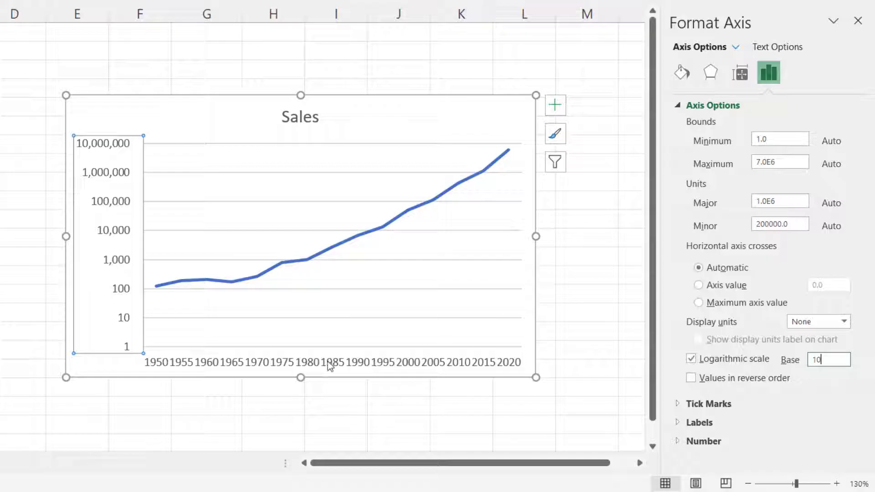
pyautogui.moveTo(328, 365)
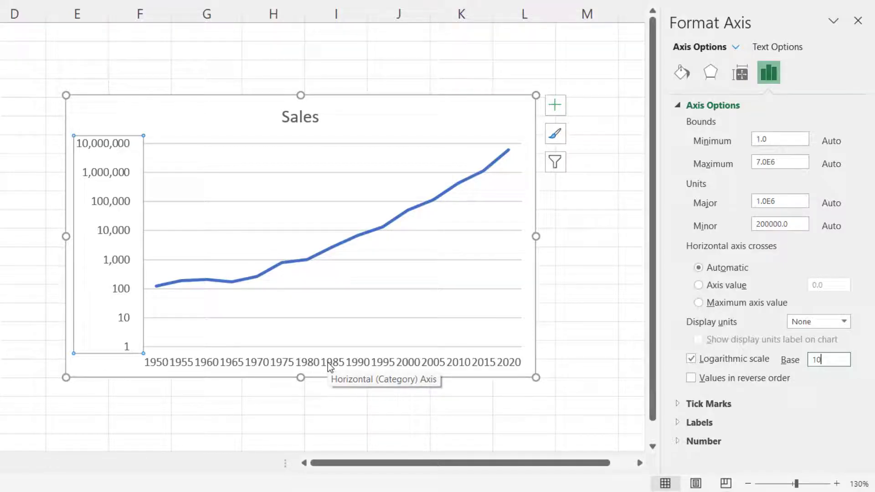
# Step: Set the horizontal year axis label interval to every second category
pyautogui.click(329, 361)
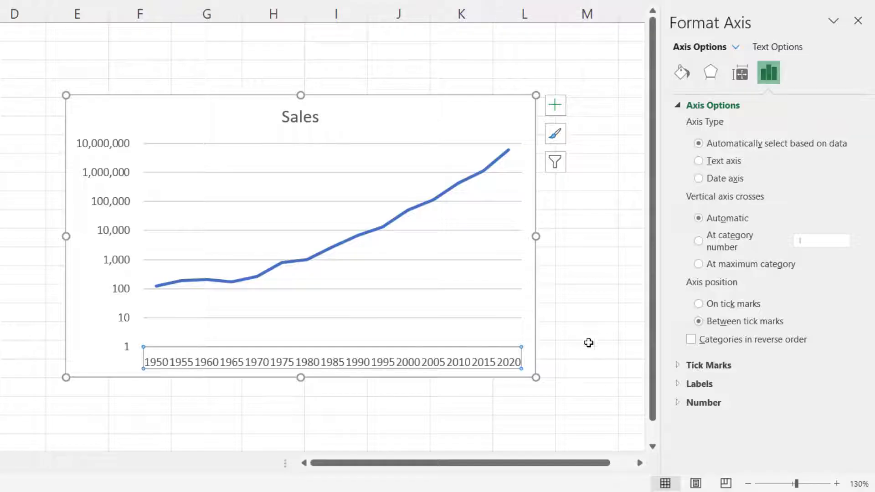
pyautogui.click(699, 383)
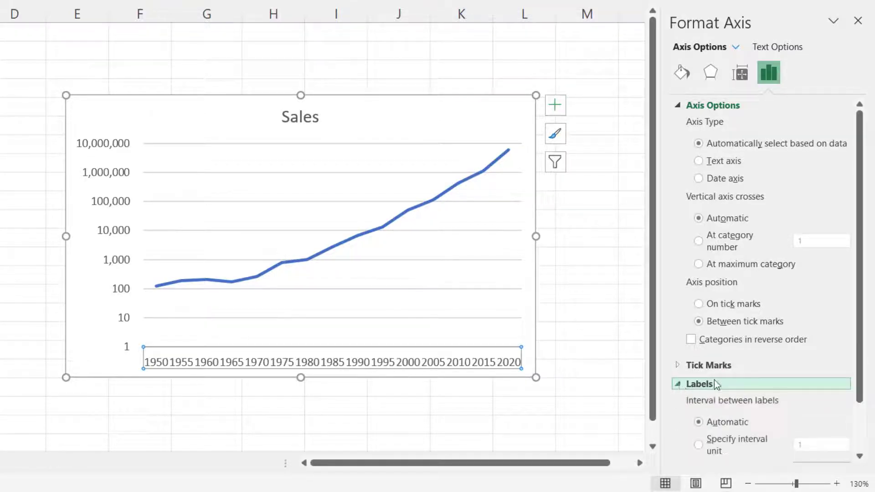
pyautogui.scroll(-3)
pyautogui.write('2')
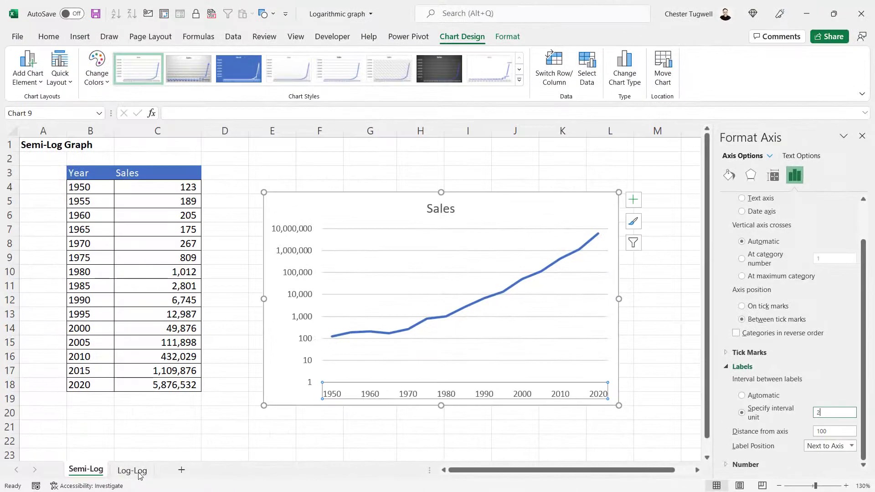
# Step: Insert a basic Scatter chart of the Staff/Sales table on the Log-Log sheet
pyautogui.click(132, 469)
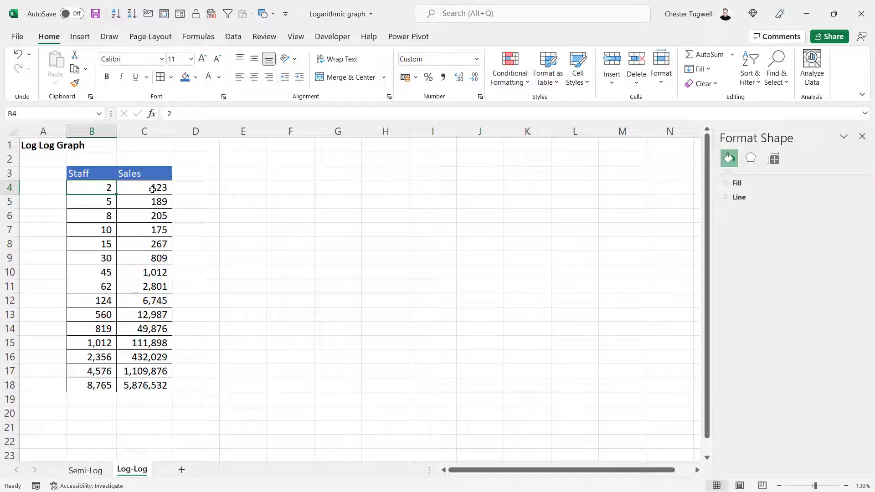
pyautogui.moveTo(84, 238)
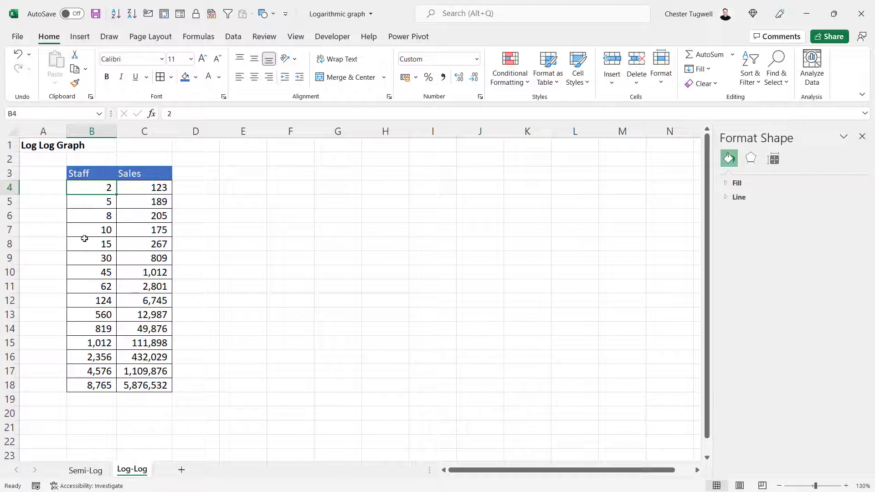
pyautogui.moveTo(150, 262)
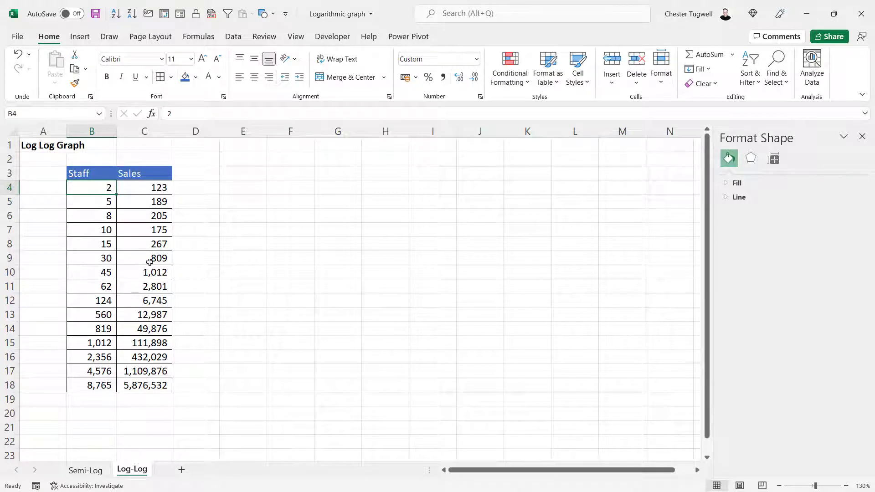
pyautogui.moveTo(129, 272)
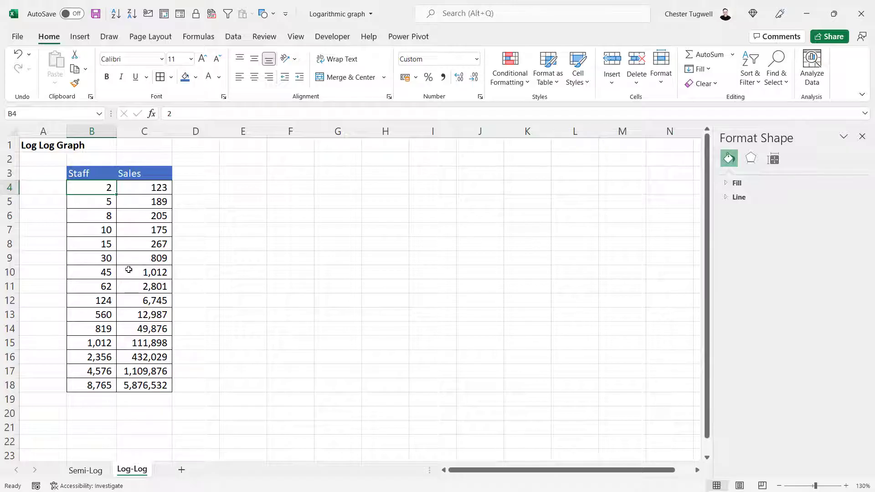
pyautogui.click(144, 244)
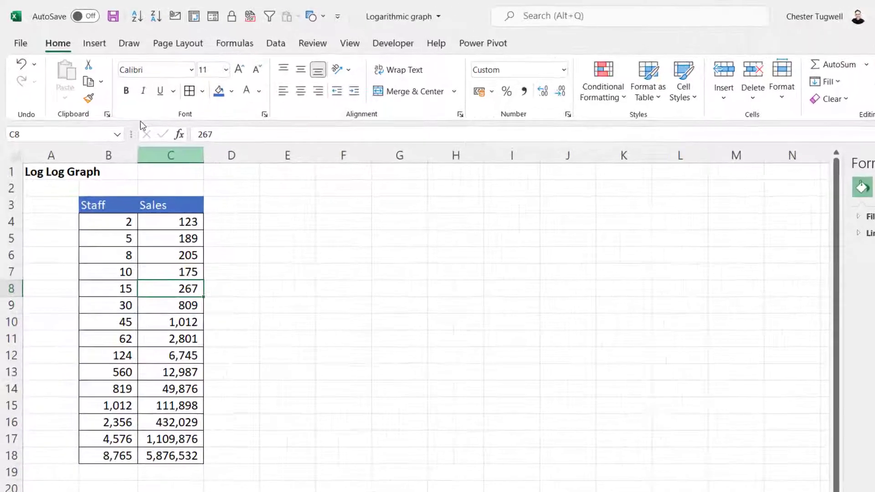
pyautogui.click(100, 43)
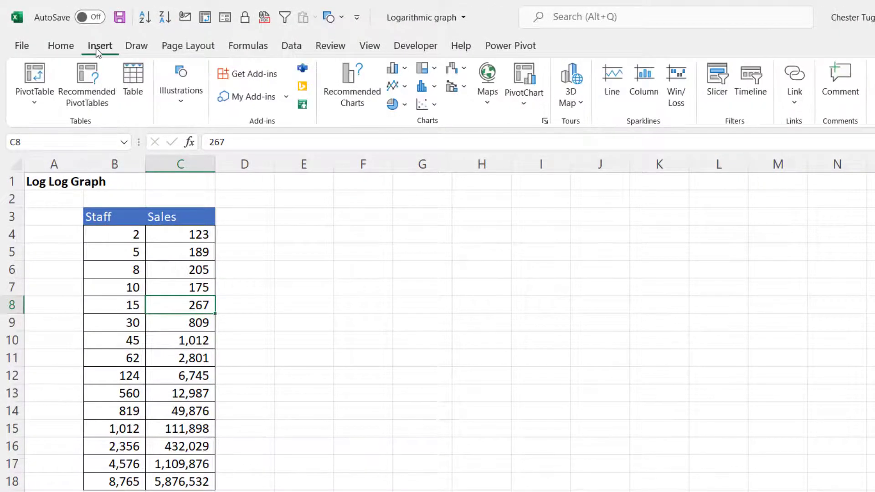
pyautogui.moveTo(259, 56)
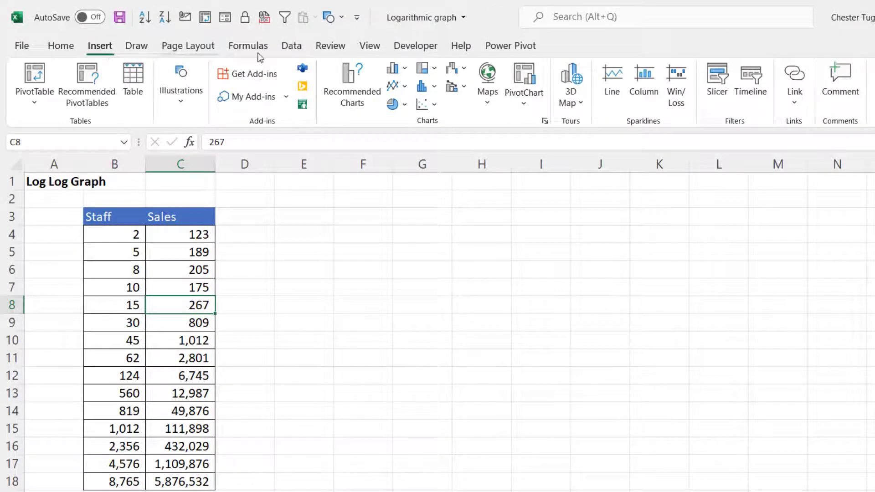
pyautogui.moveTo(423, 104)
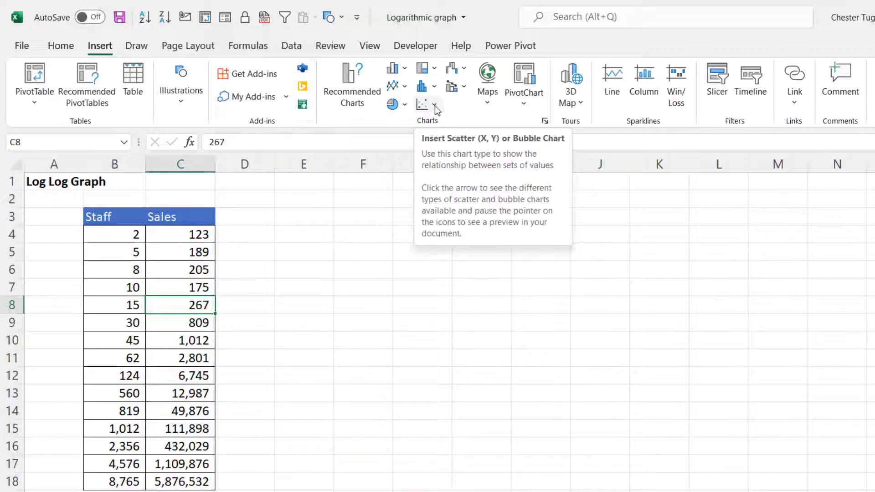
pyautogui.click(434, 105)
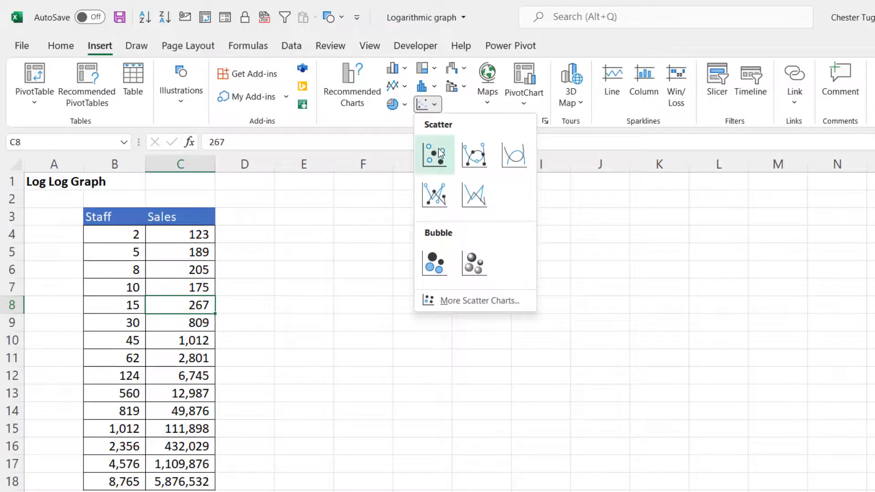
pyautogui.click(435, 155)
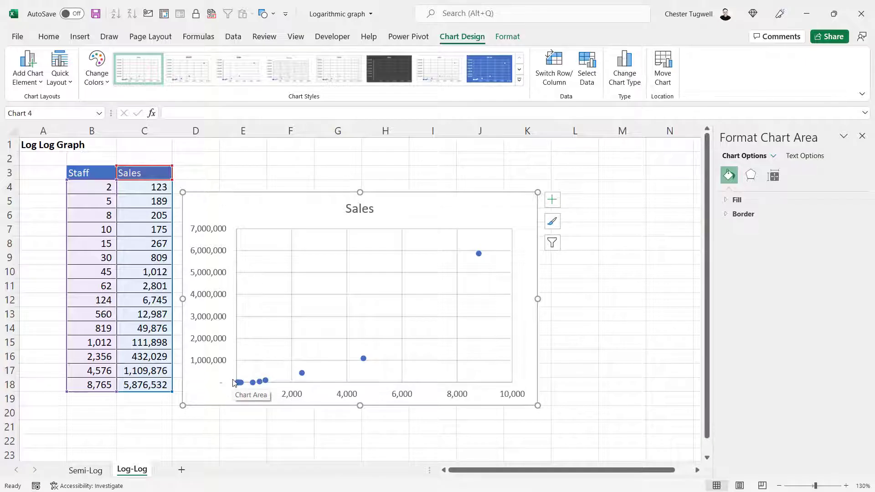
pyautogui.moveTo(240, 394)
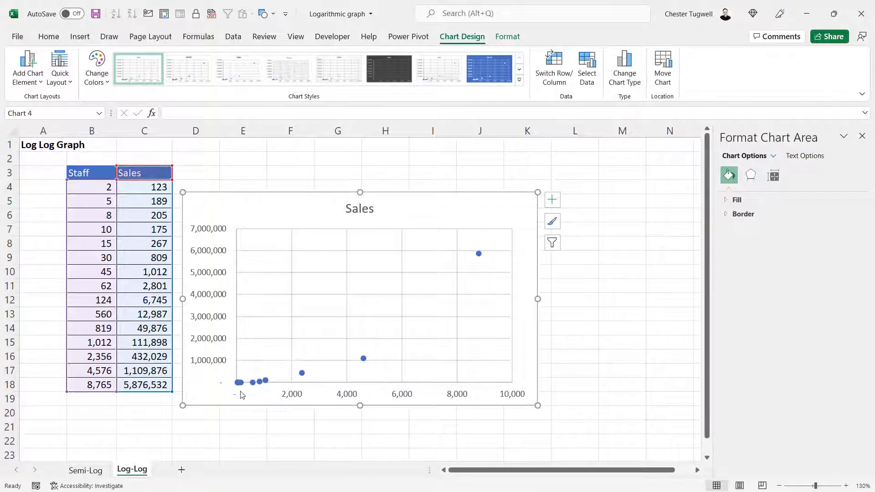
pyautogui.moveTo(279, 377)
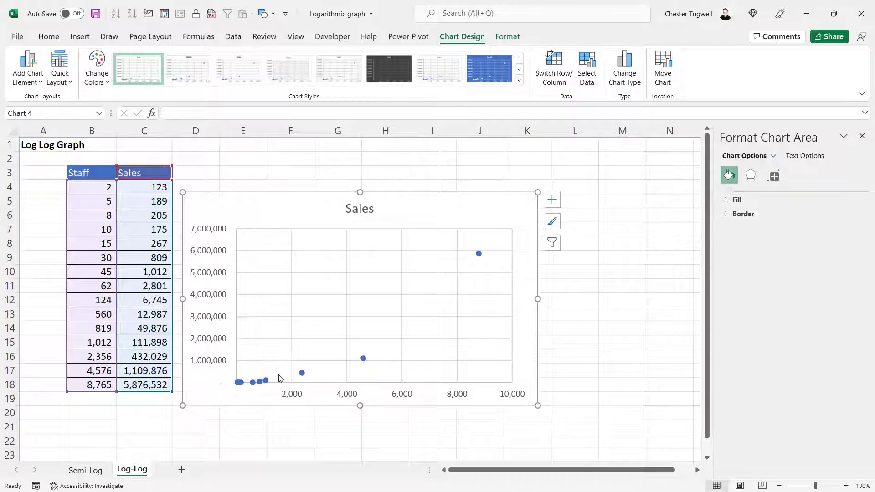
pyautogui.moveTo(258, 394)
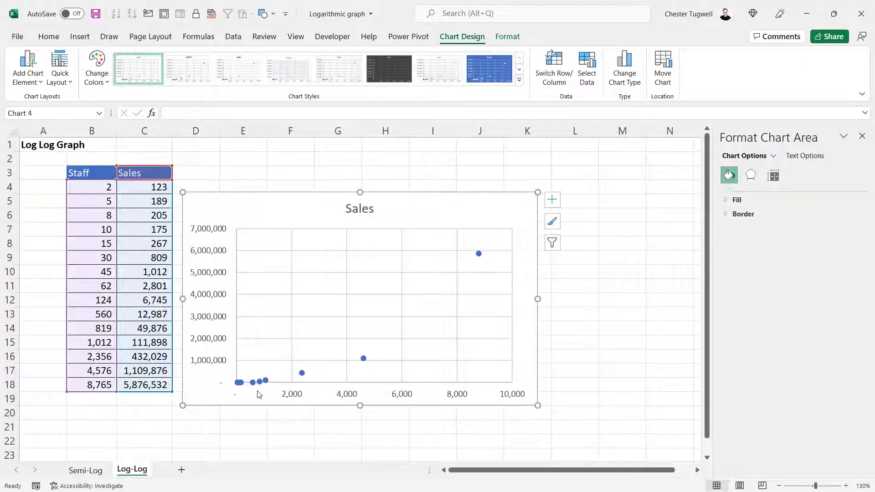
pyautogui.moveTo(228, 332)
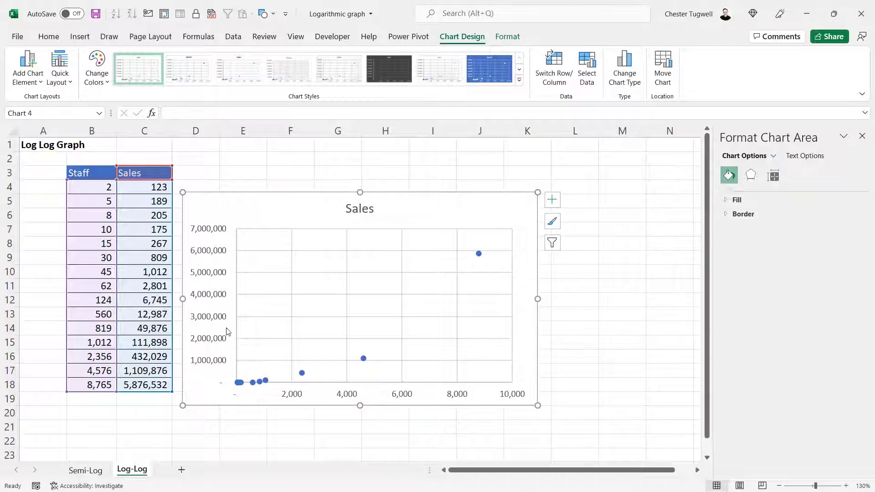
pyautogui.moveTo(213, 232)
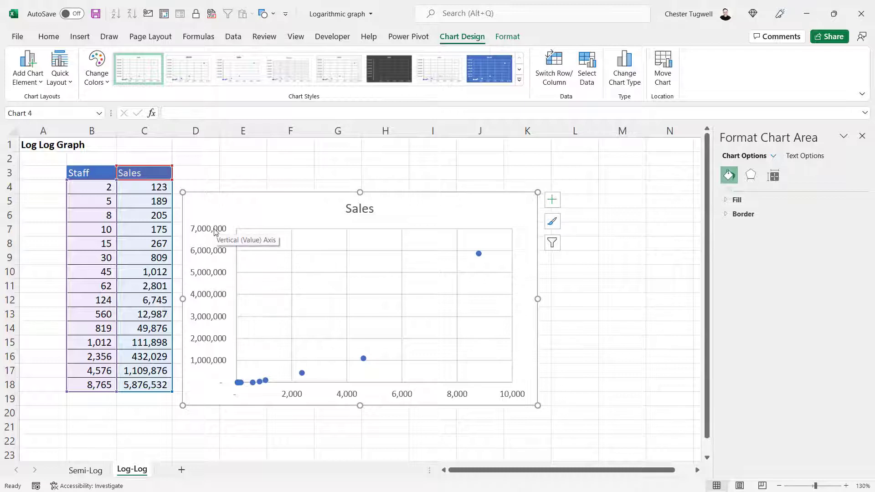
pyautogui.moveTo(209, 359)
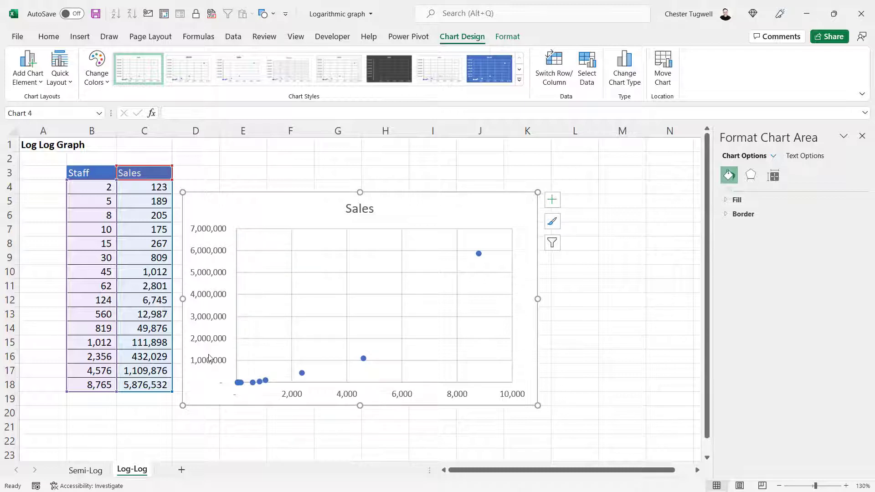
pyautogui.moveTo(775, 147)
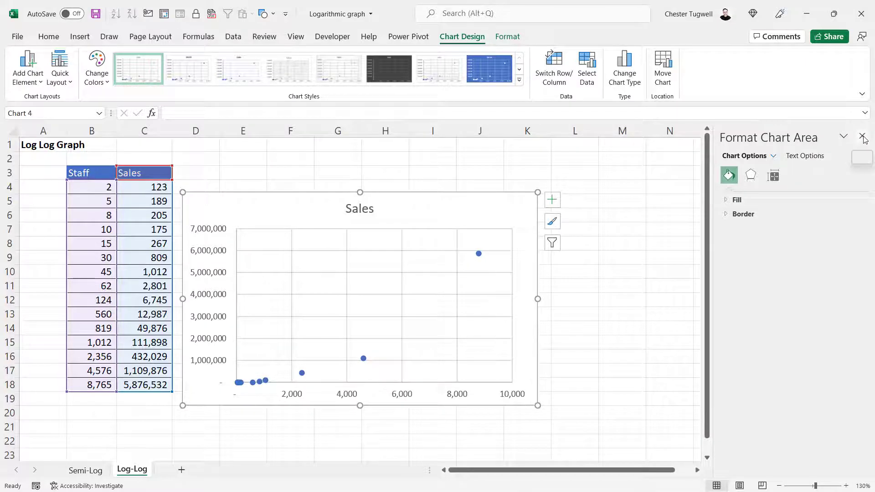
# Step: Close the Format Chart Area pane, leaving the linear scatter chart
pyautogui.click(863, 137)
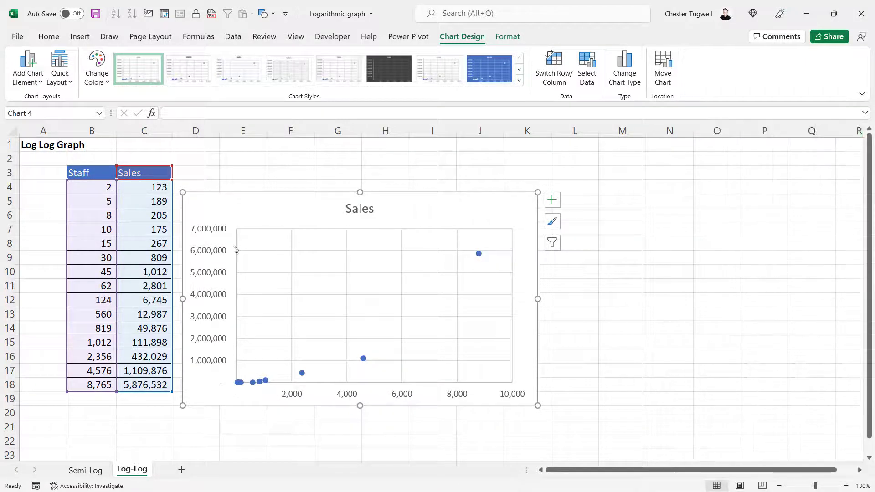
# Step: Make both the vertical Sales axis and horizontal Staff axis logarithmic
pyautogui.rightClick(234, 249)
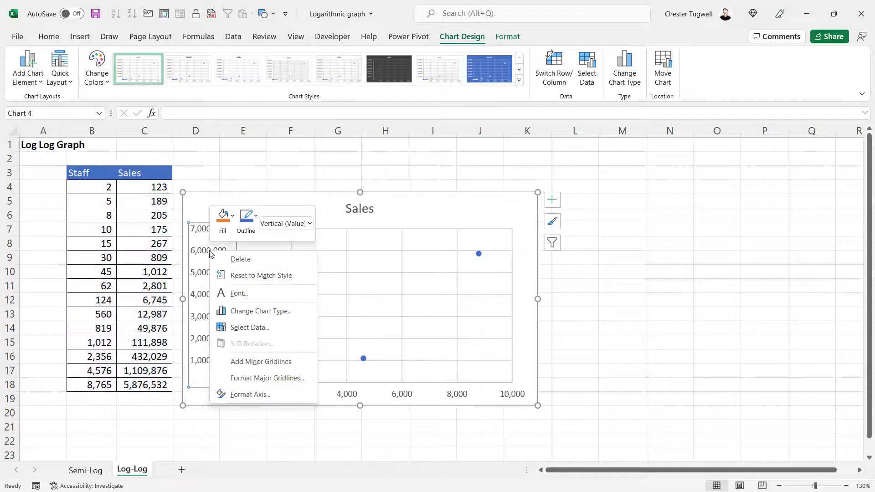
pyautogui.click(250, 395)
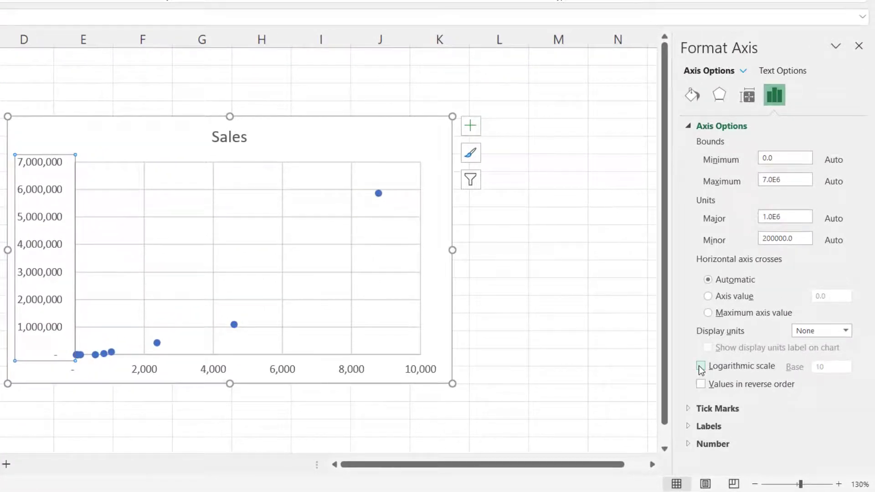
pyautogui.click(700, 367)
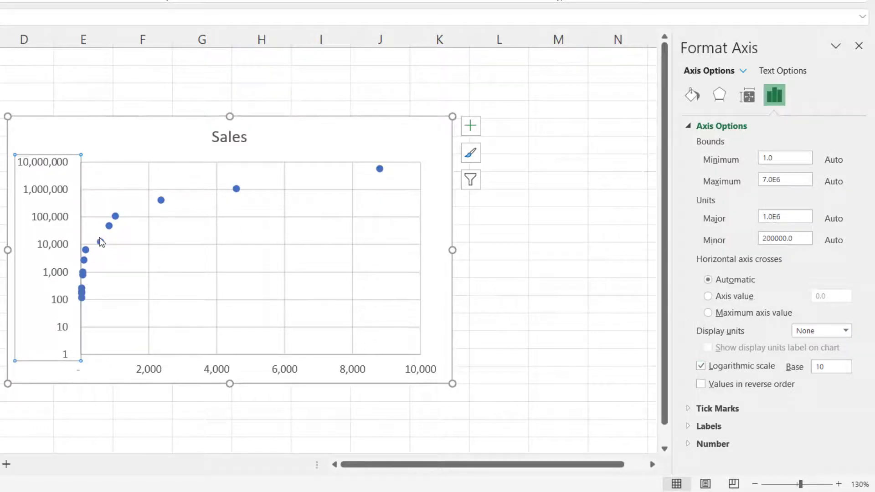
pyautogui.moveTo(147, 372)
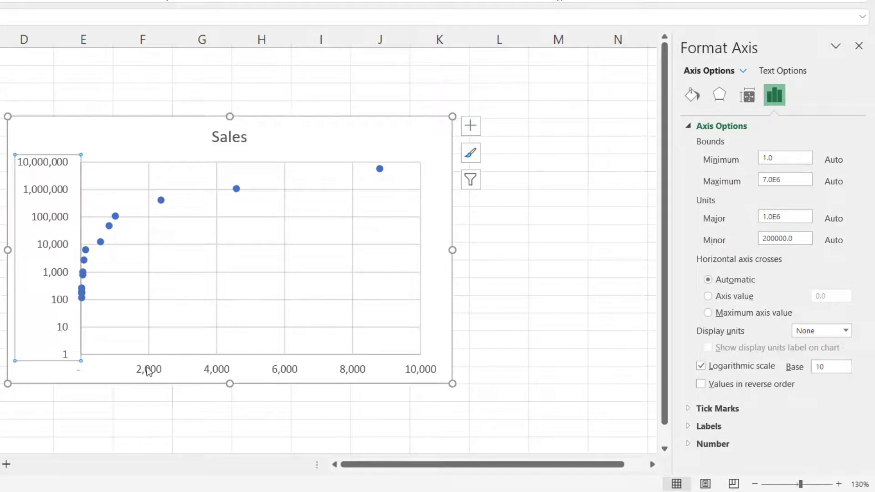
pyautogui.moveTo(150, 374)
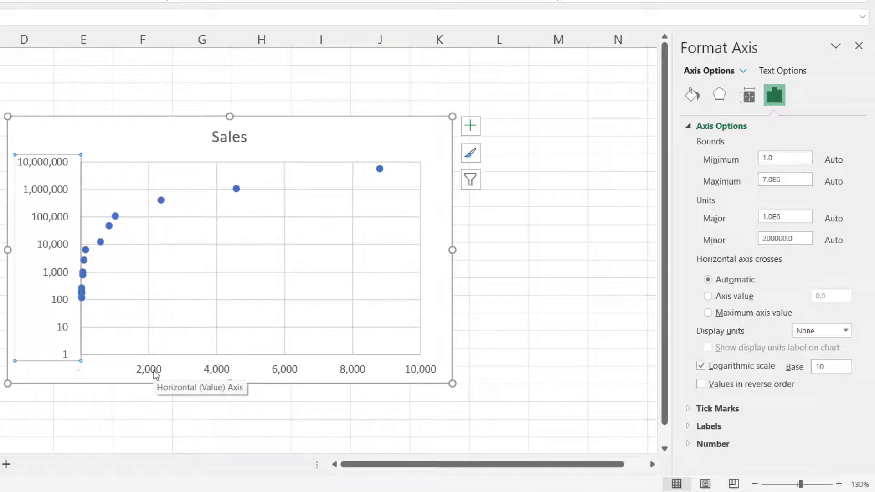
pyautogui.click(701, 366)
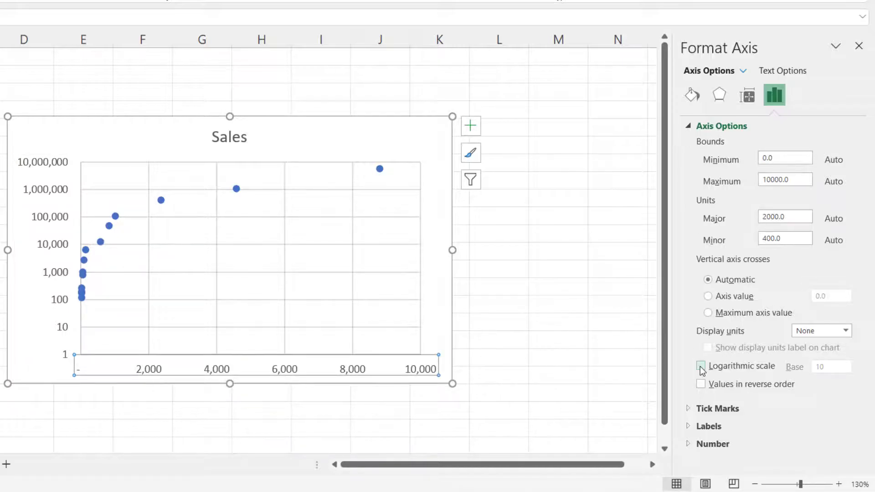
pyautogui.click(700, 367)
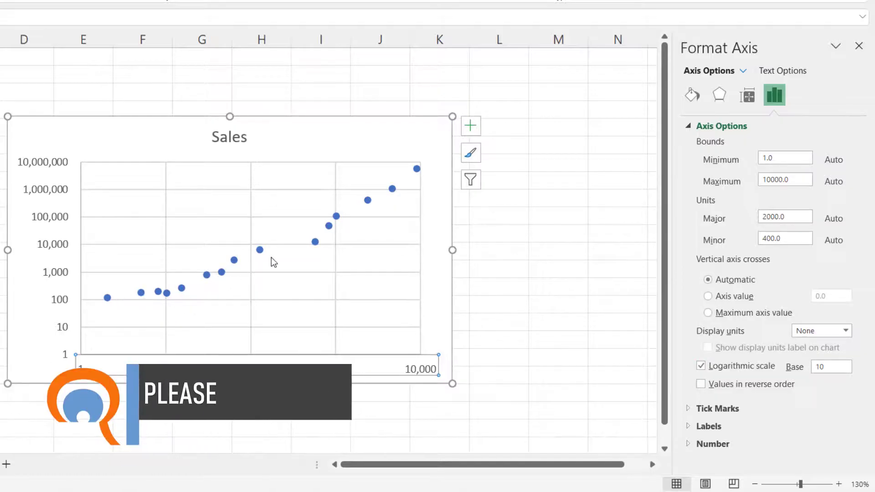
pyautogui.click(558, 304)
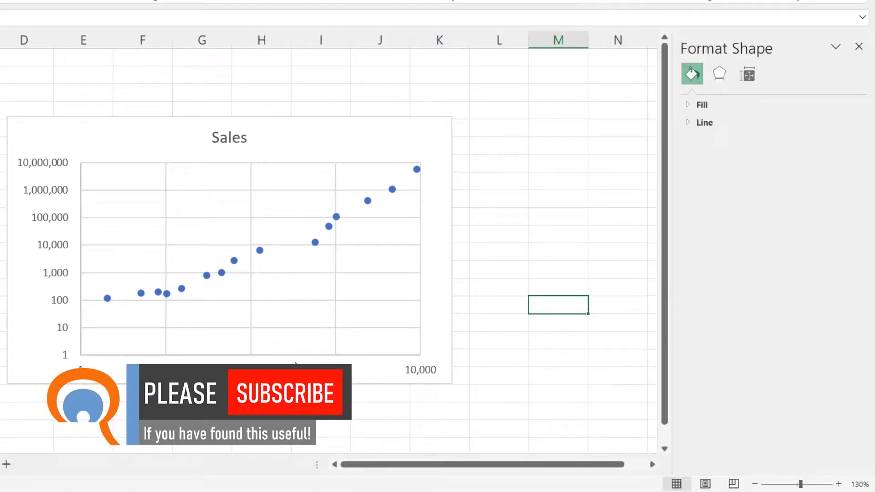